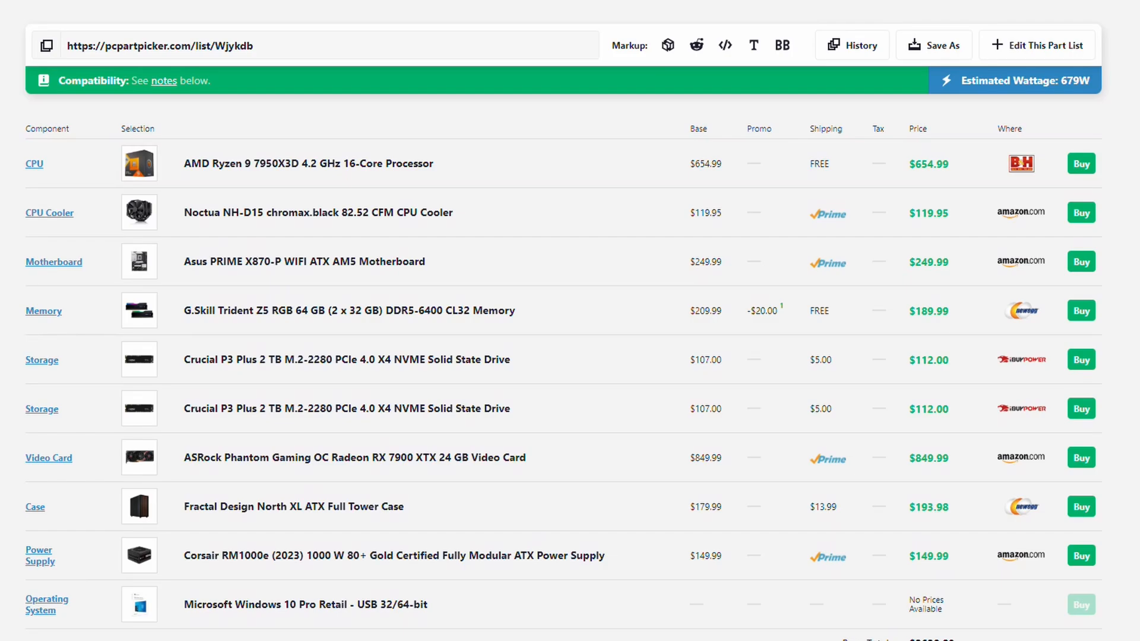
# Step: Show the 7950X3D per-core CPU graphs beside the RX 7900 XTX card details
pyautogui.scroll(-3)
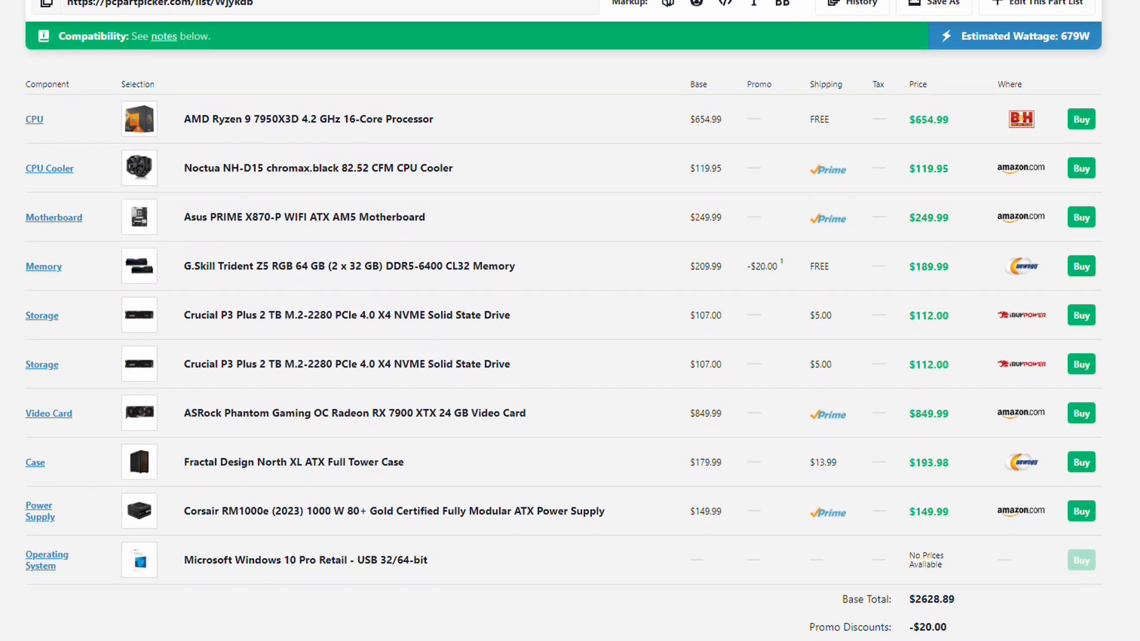
pyautogui.scroll(-3)
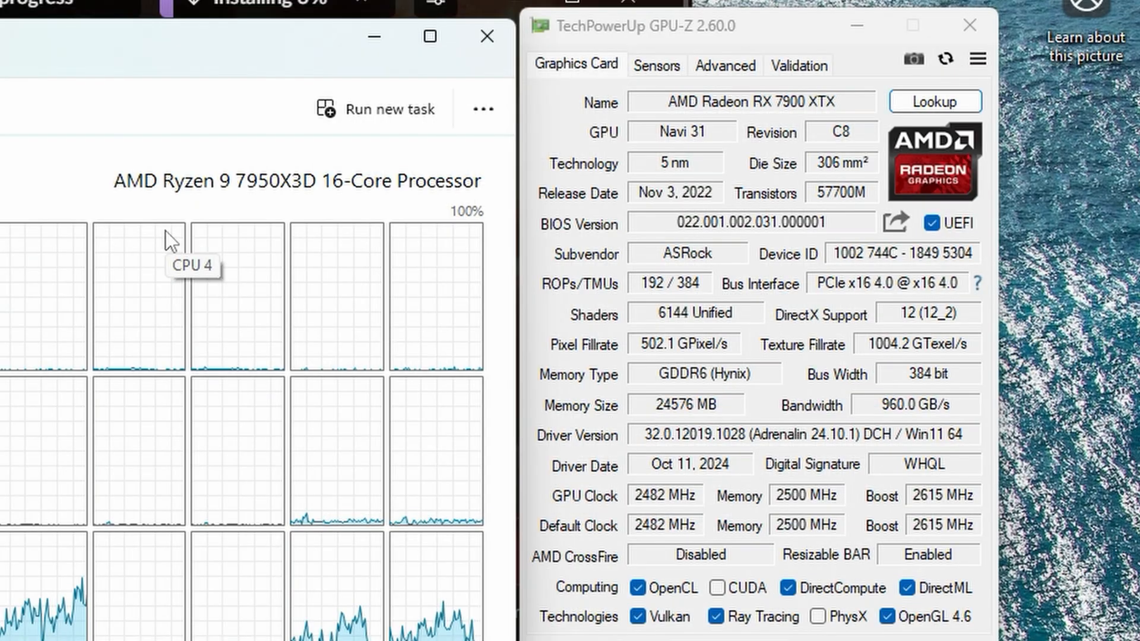
pyautogui.click(655, 65)
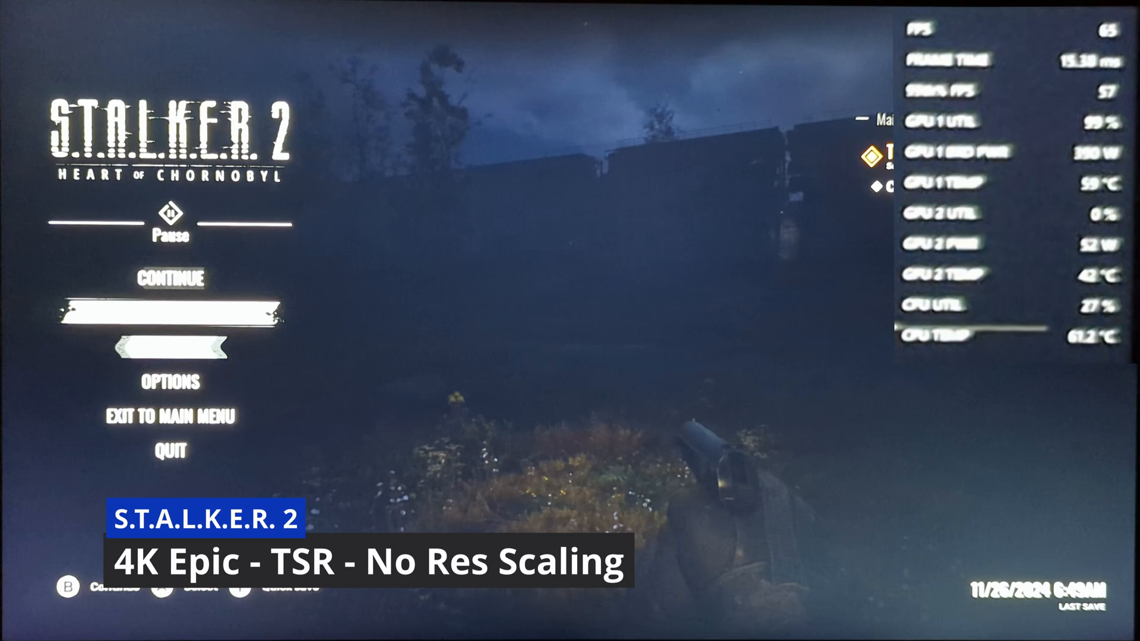
# Step: Bring up the Options menu from the pause screen, landing on the Game tab
pyautogui.click(170, 382)
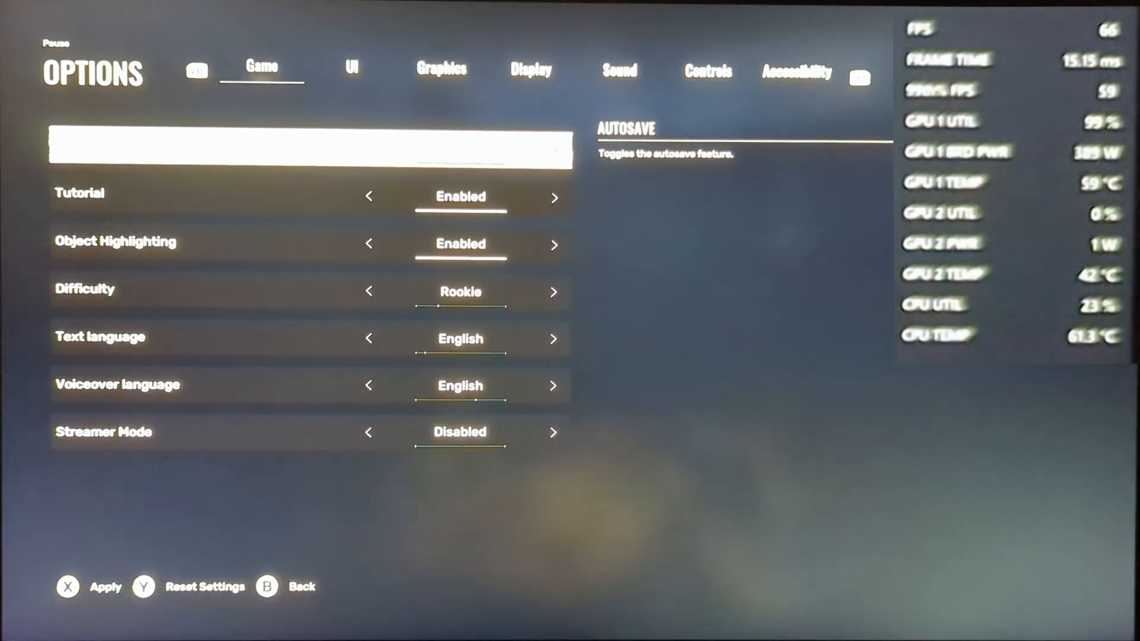
# Step: In Graphics settings, set the upscaling method to FSR with Balanced quality
pyautogui.click(440, 69)
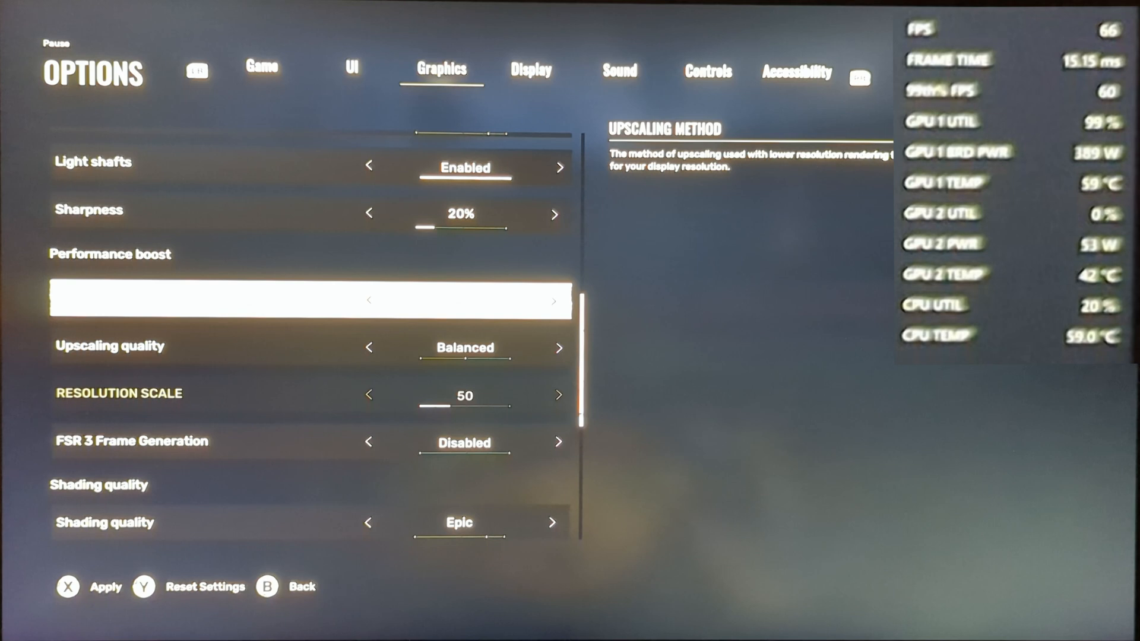
pyautogui.click(557, 394)
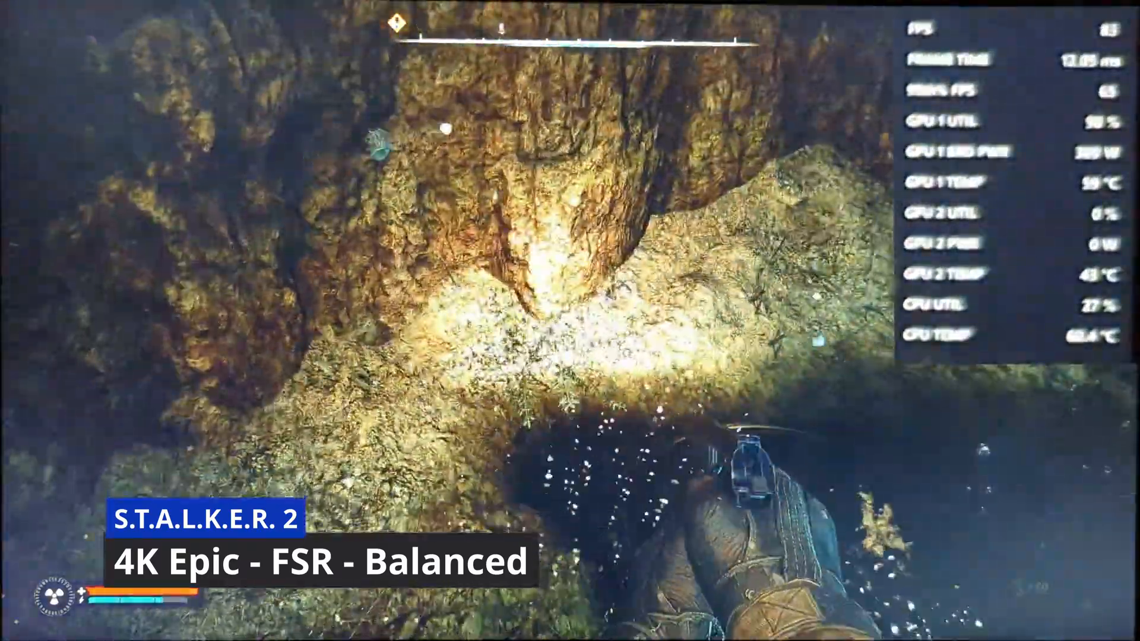
# Step: Pause, go into Options and reach the display category to drop resolution to 1080p
pyautogui.press('Escape')
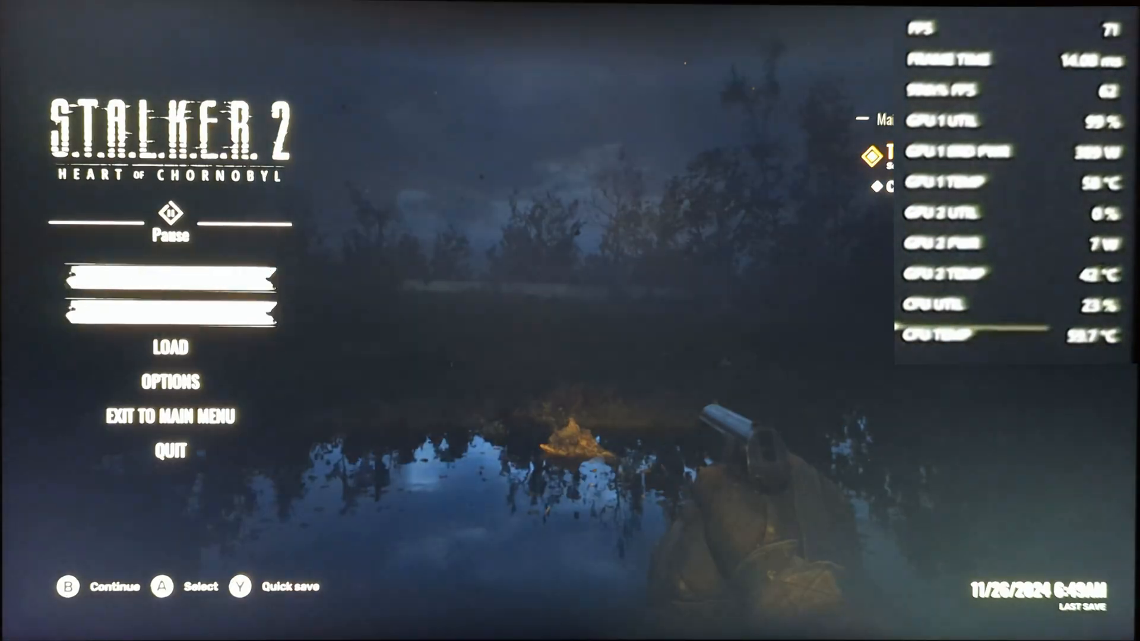
pyautogui.click(170, 381)
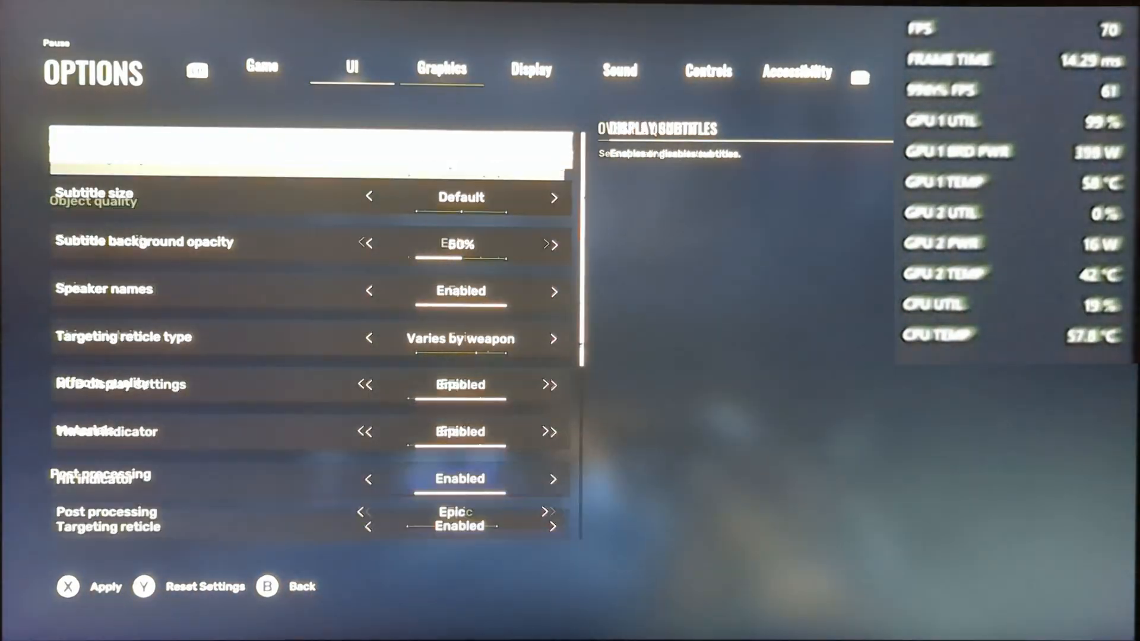
pyautogui.click(531, 69)
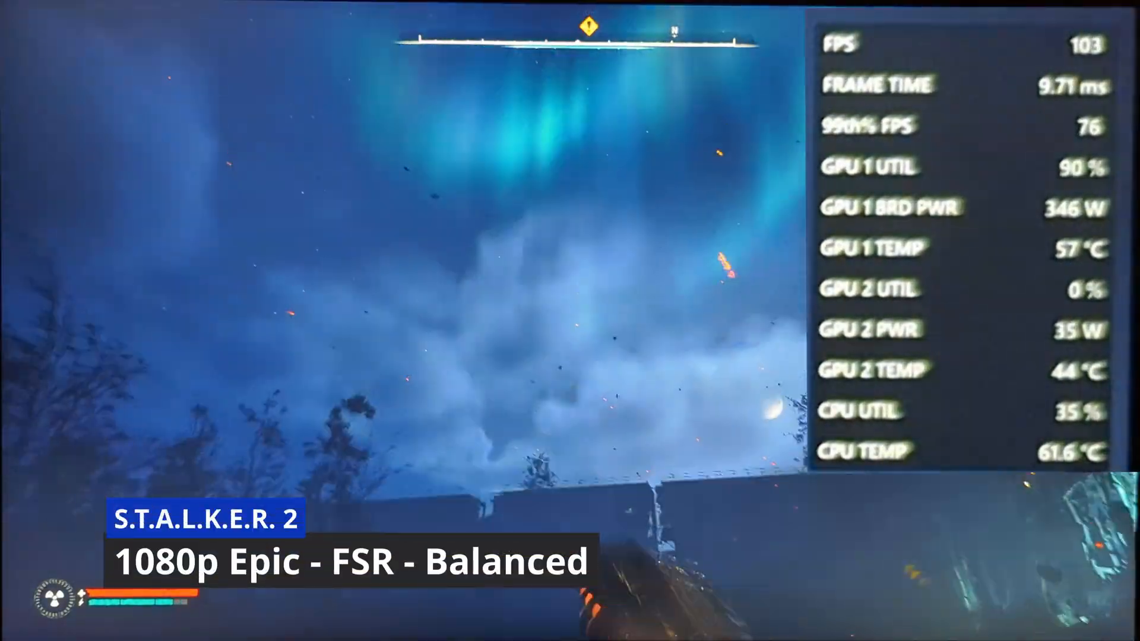
pyautogui.press('Escape')
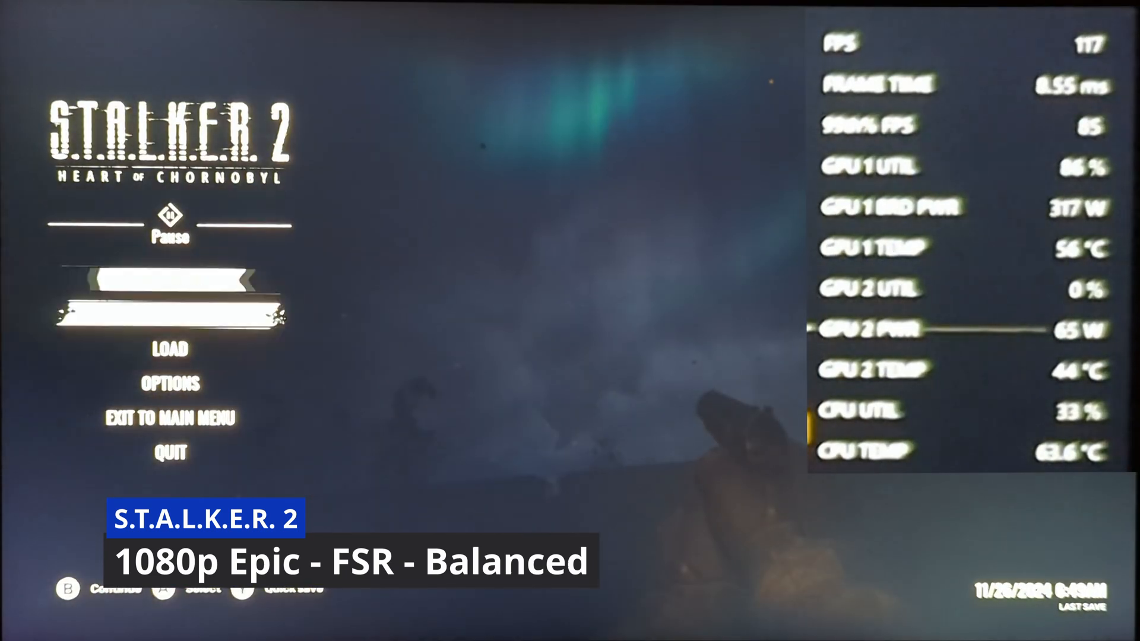
pyautogui.click(170, 383)
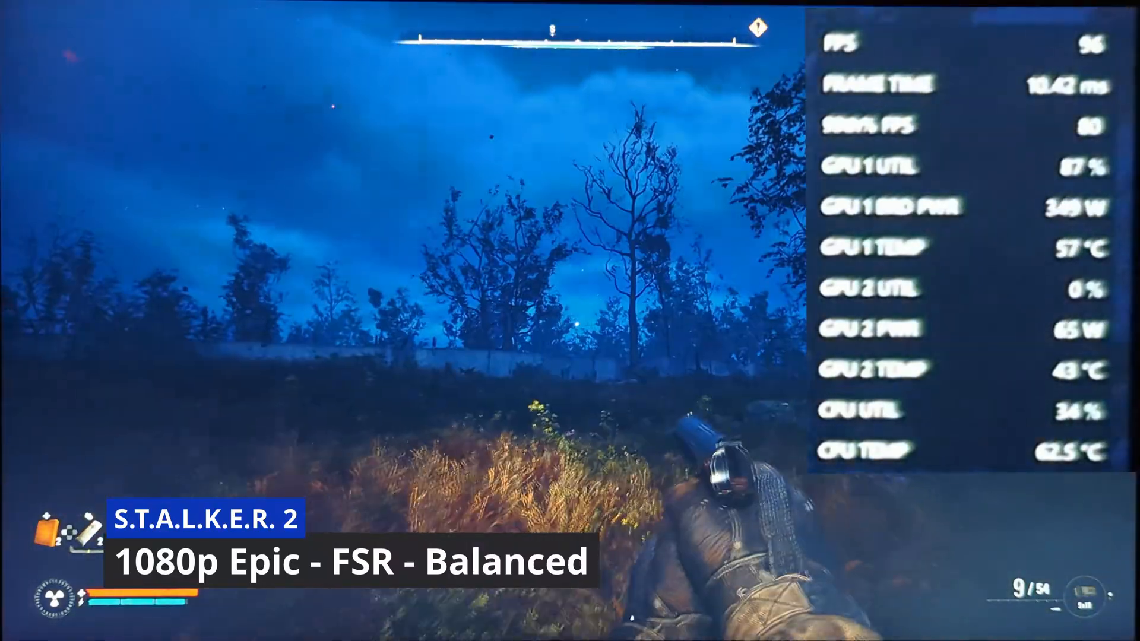
pyautogui.press('Escape')
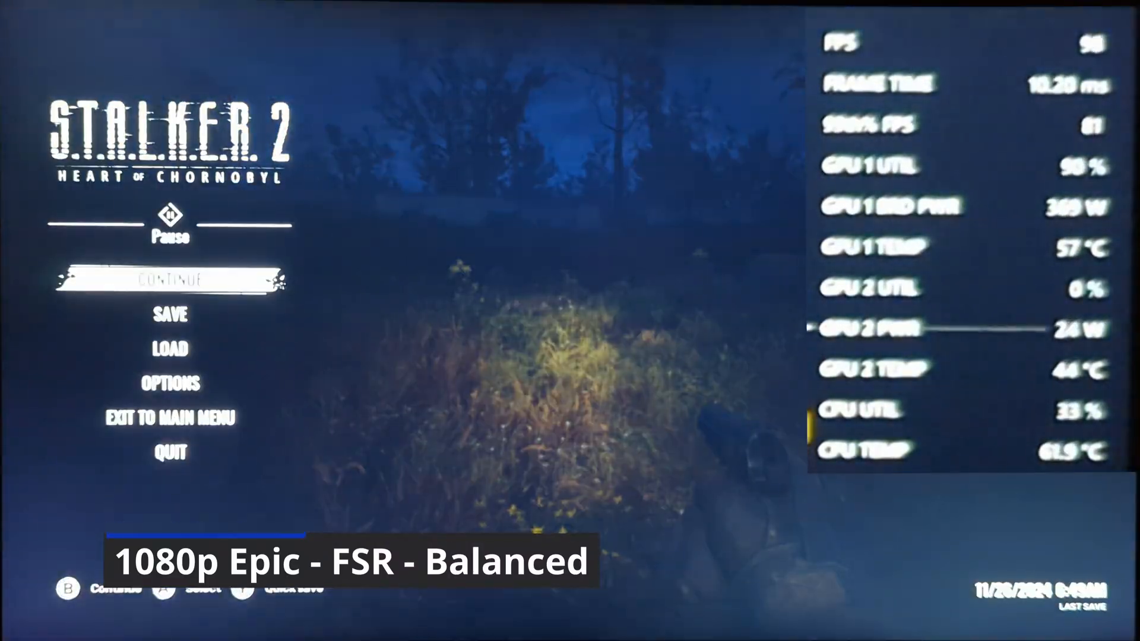
# Step: Go into Options from the pause menu and view the UI tab's subtitle and HUD settings
pyautogui.click(171, 384)
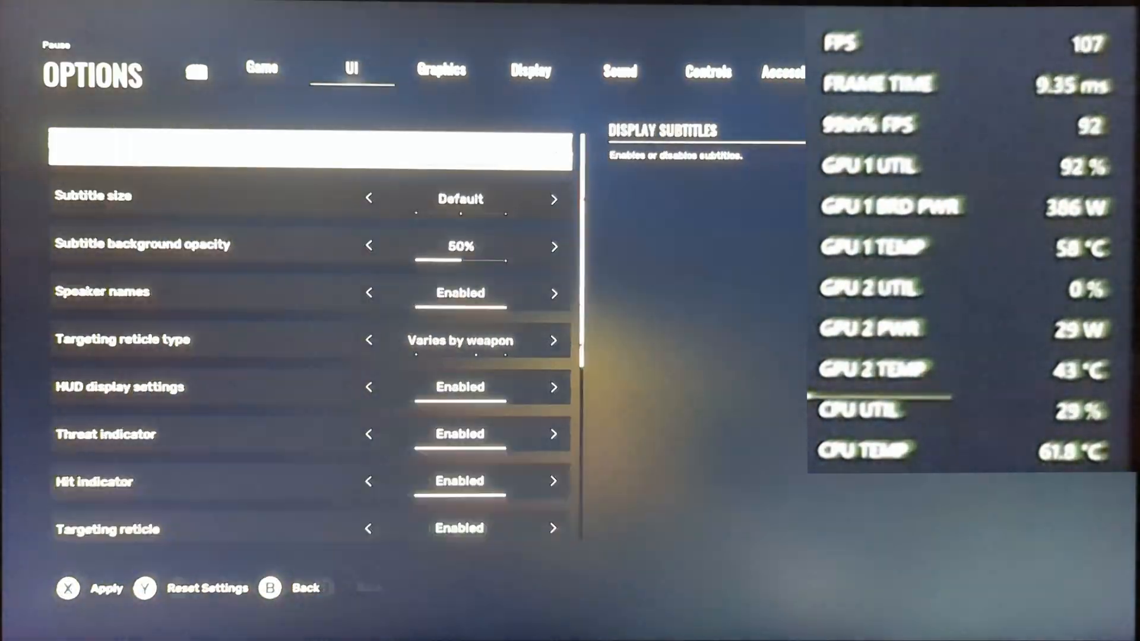
pyautogui.click(442, 71)
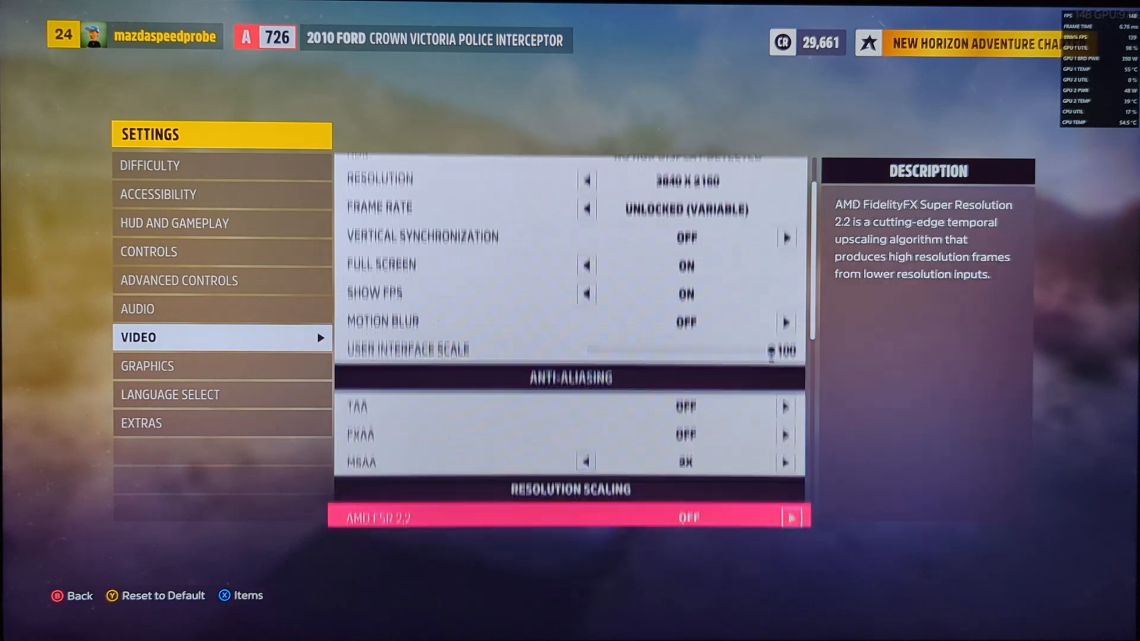
# Step: Scroll Video settings to Resolution Scaling, showing AMD FSR 2.2 and FidelityFX CAS off
pyautogui.scroll(-3)
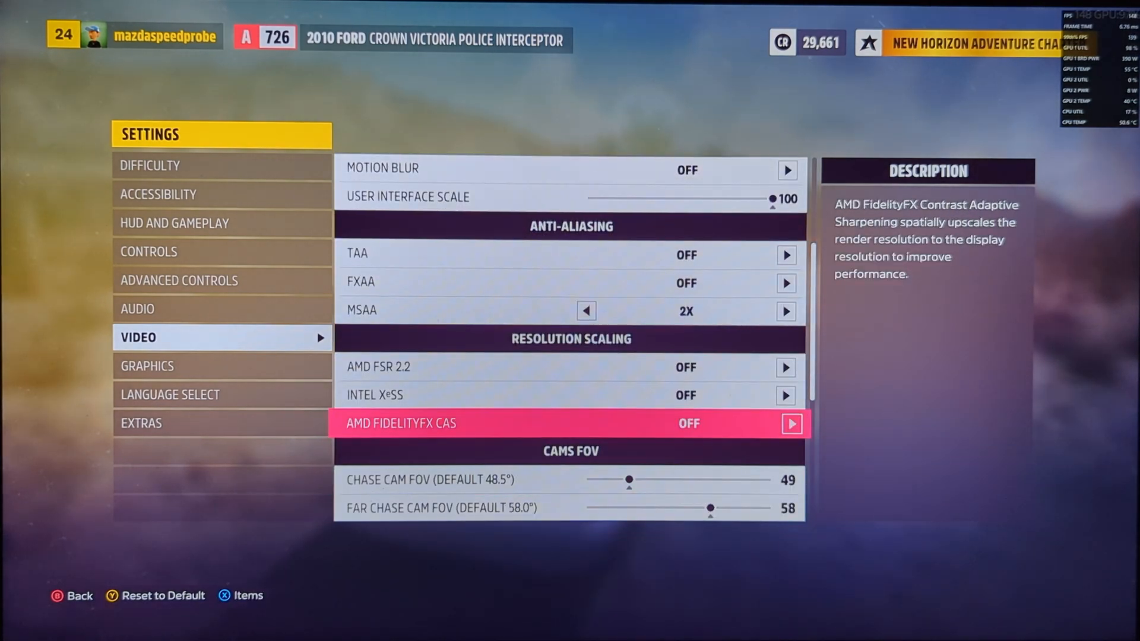
pyautogui.click(147, 366)
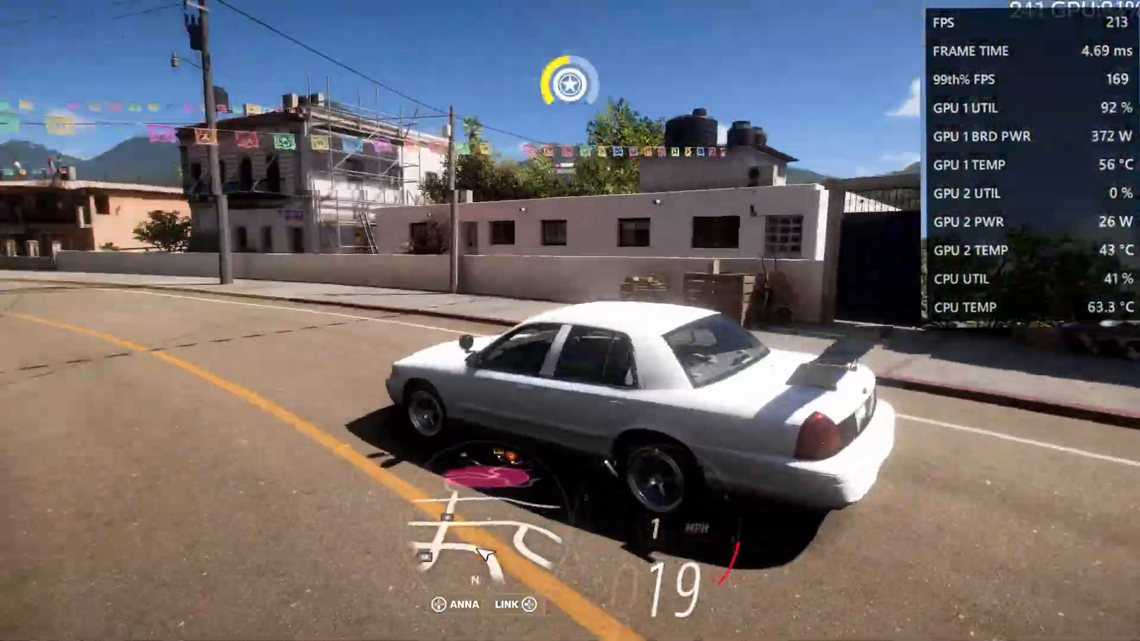
# Step: Drive the Crown Victoria down the town street while the overlay tracks performance
pyautogui.press('w')
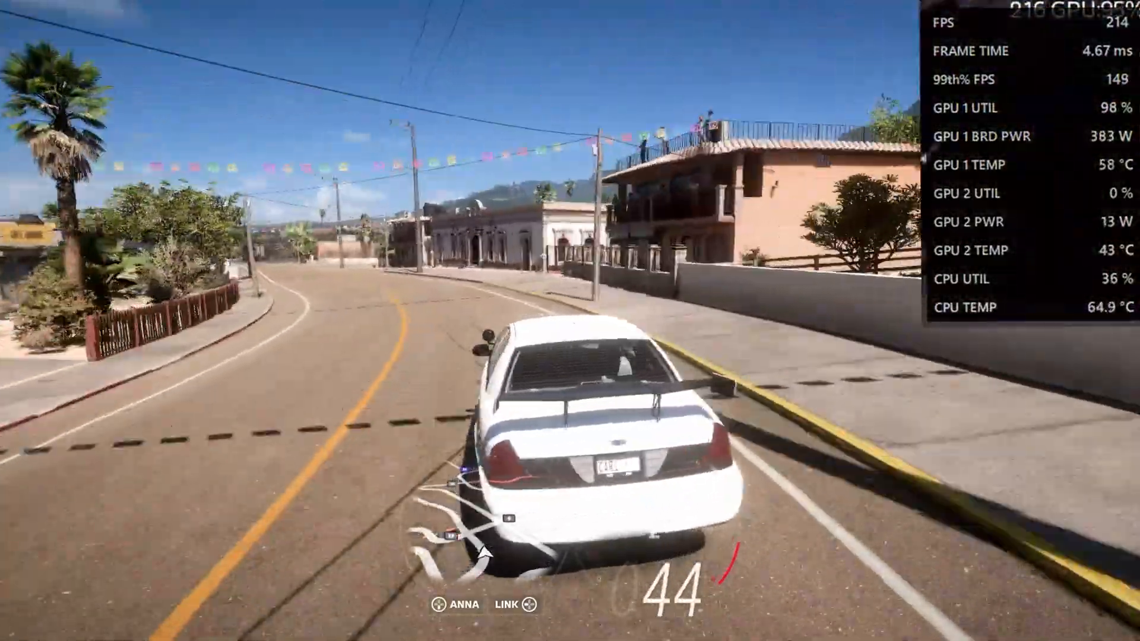
pyautogui.press('w')
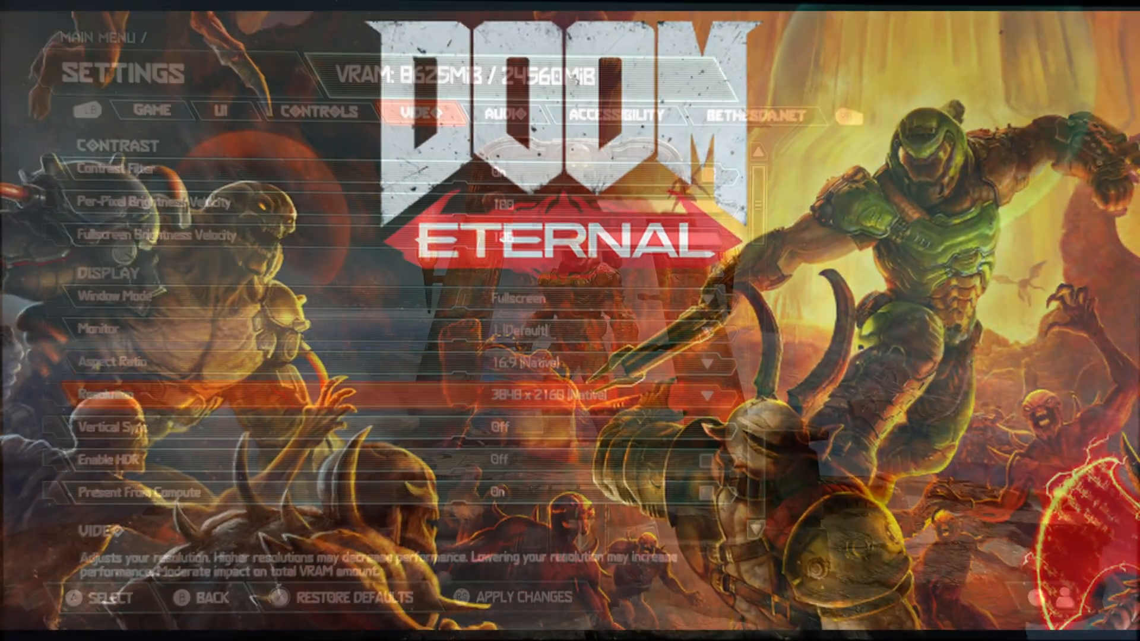
# Step: Reach DOOM Eternal's Video settings showing 1920x1080 fullscreen with HDR off
pyautogui.scroll(-3)
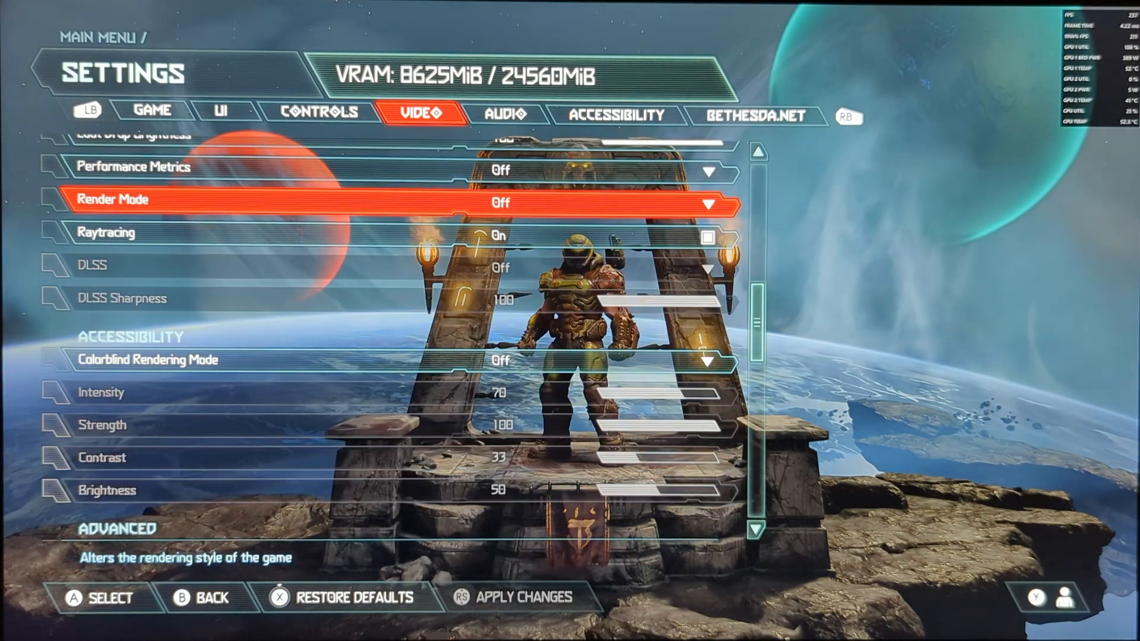
pyautogui.scroll(-3)
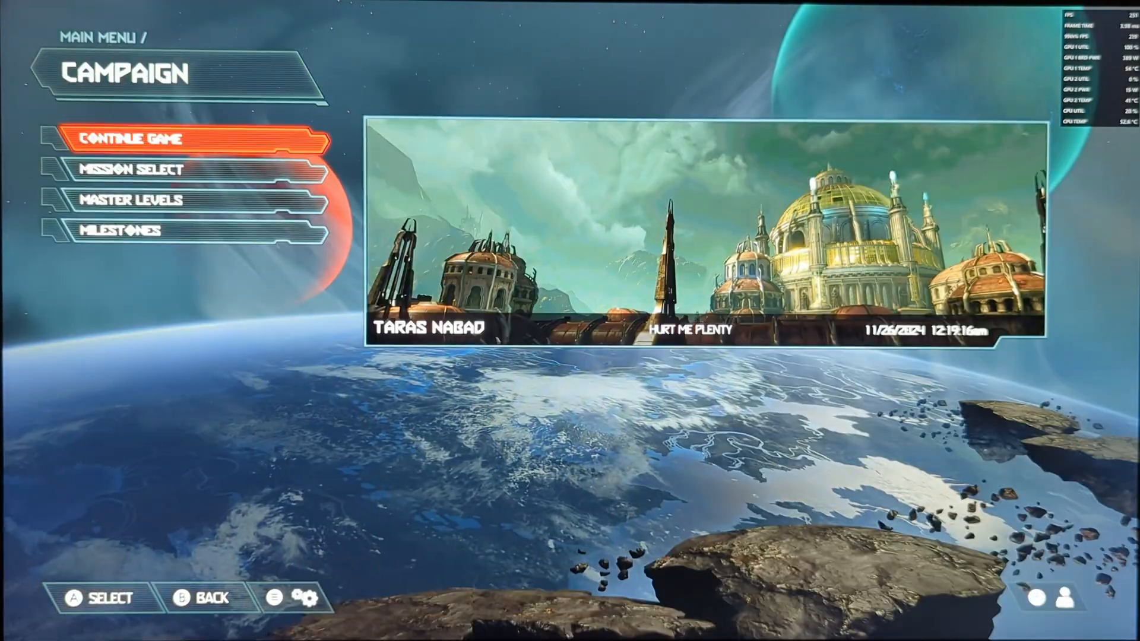
pyautogui.click(109, 138)
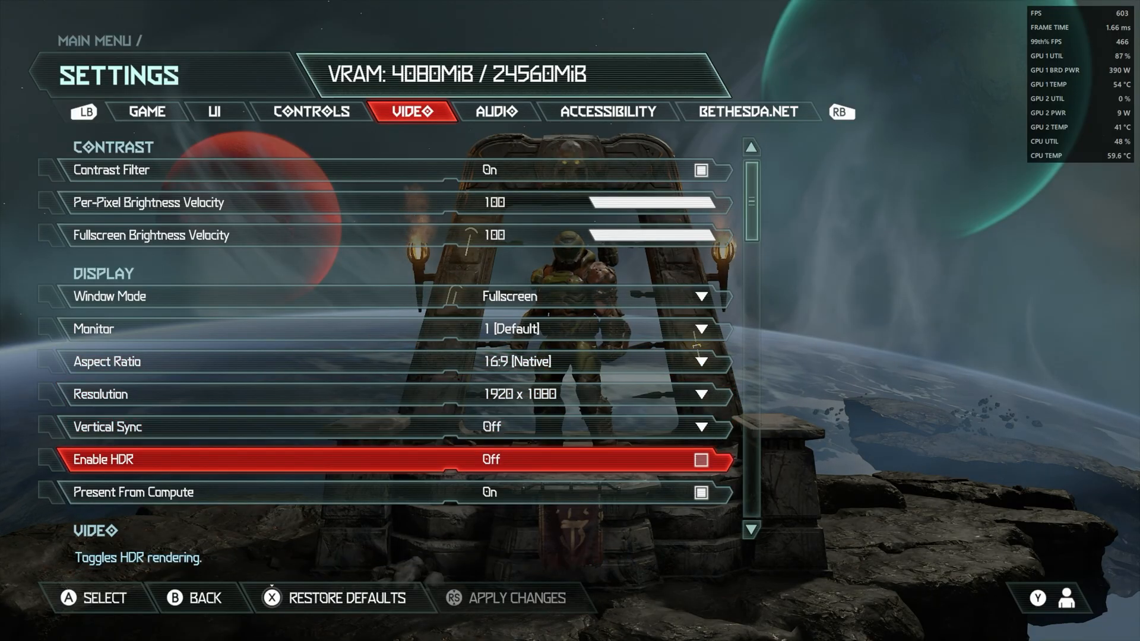
pyautogui.scroll(-3)
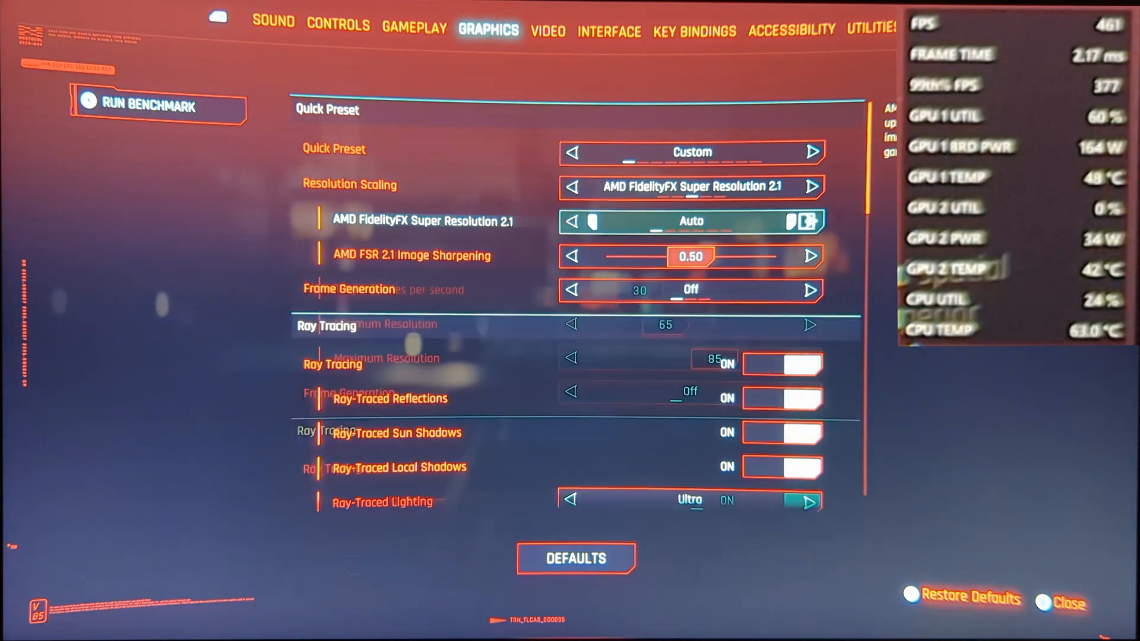
# Step: Set Resolution Scaling to Off, leaving Ray Tracing on and Path Tracing off
pyautogui.click(809, 221)
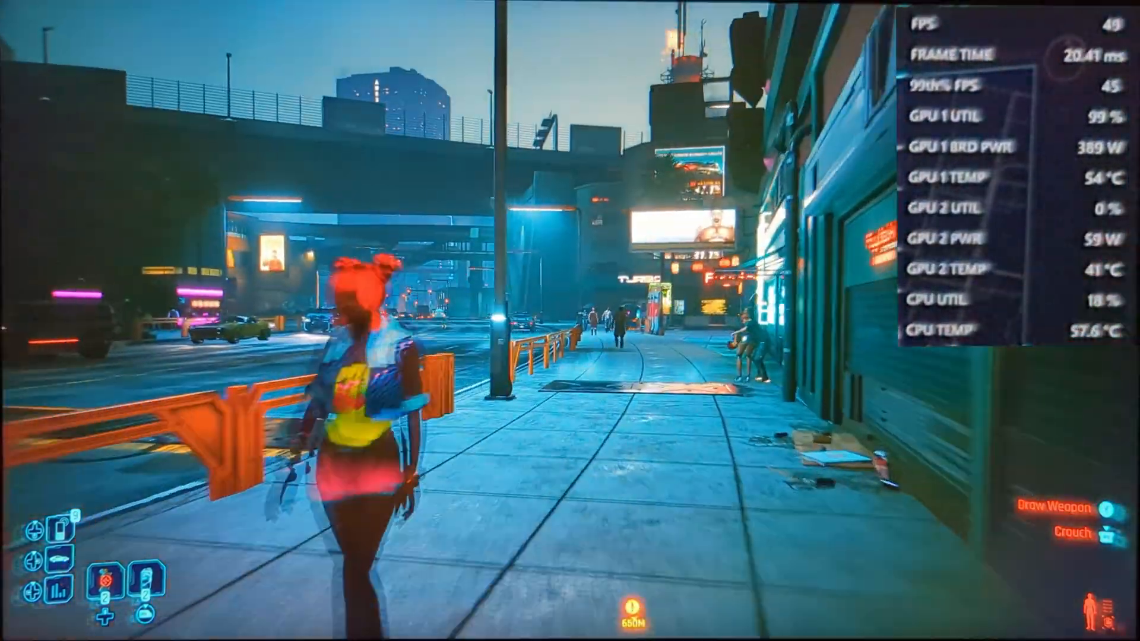
pyautogui.moveTo(570, 321)
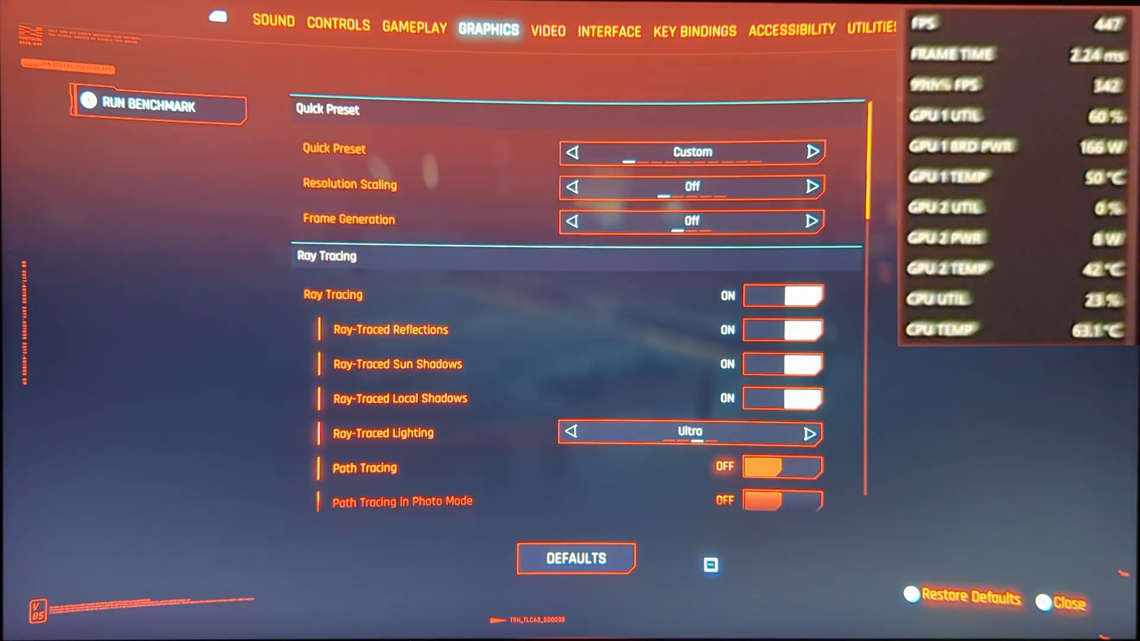
pyautogui.click(1069, 602)
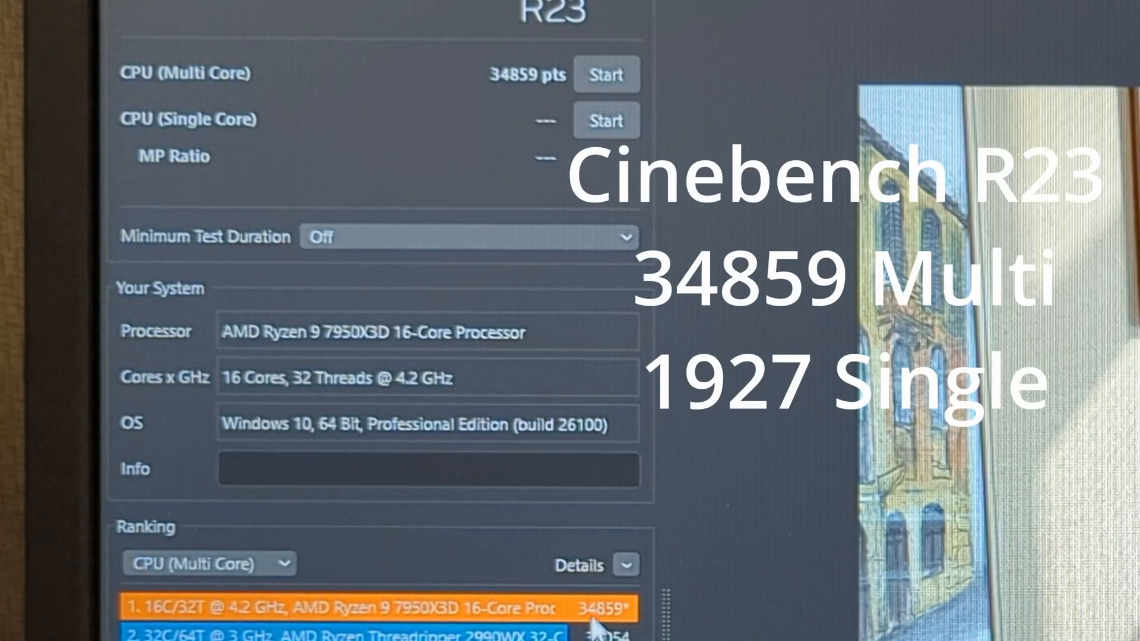
# Step: Start the CPU (Multi Core) run, scoring 34859 points for first place
pyautogui.click(607, 120)
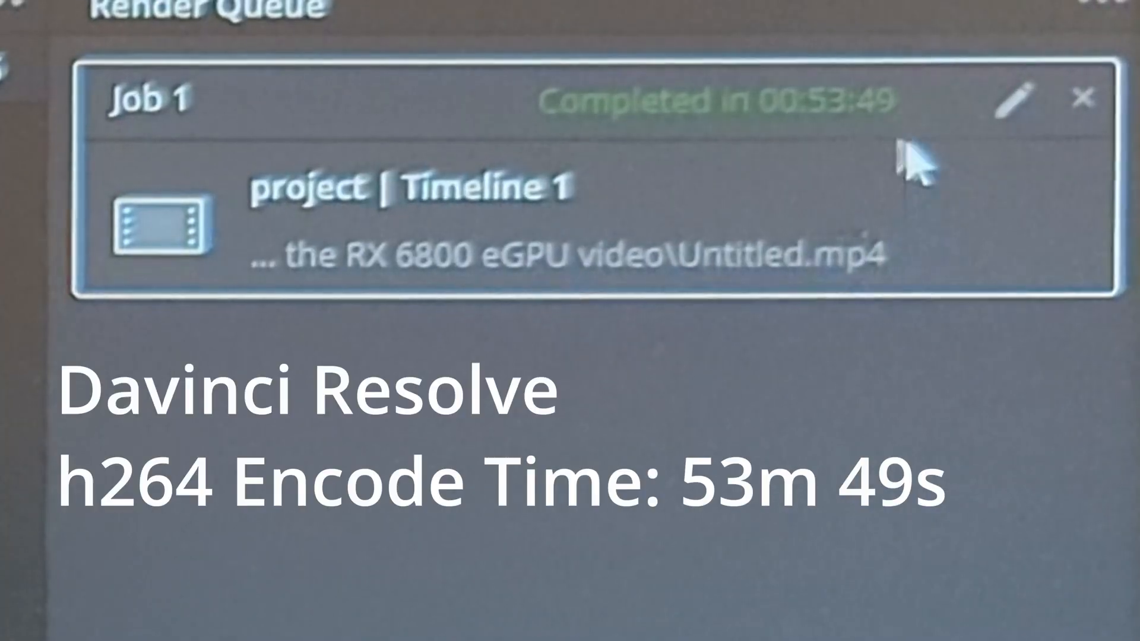
pyautogui.moveTo(956, 141)
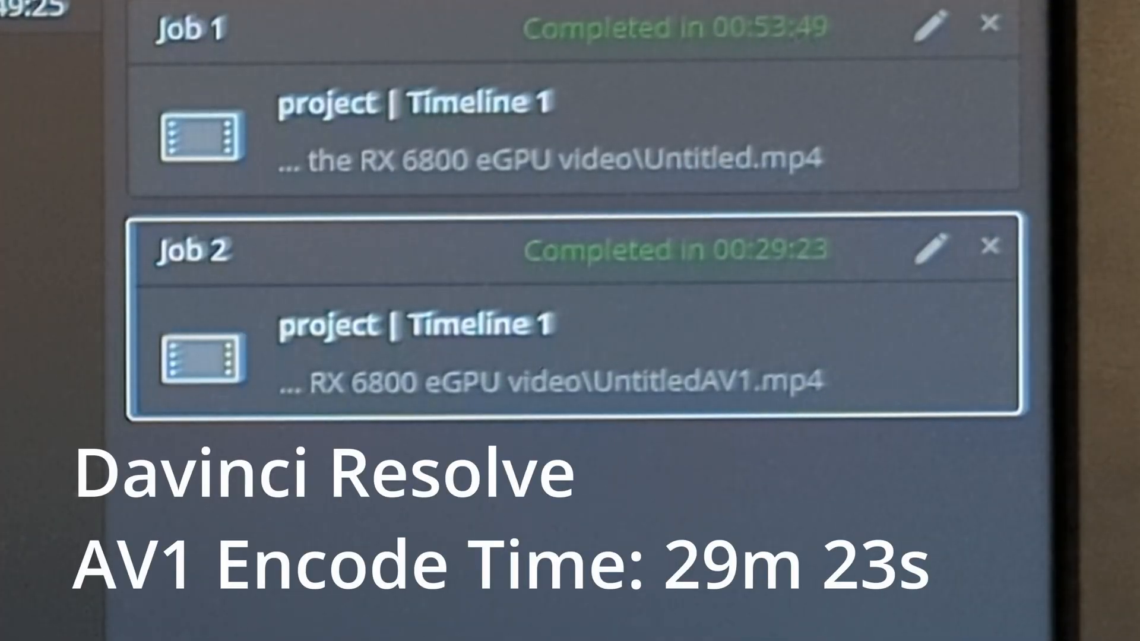
pyautogui.moveTo(815, 291)
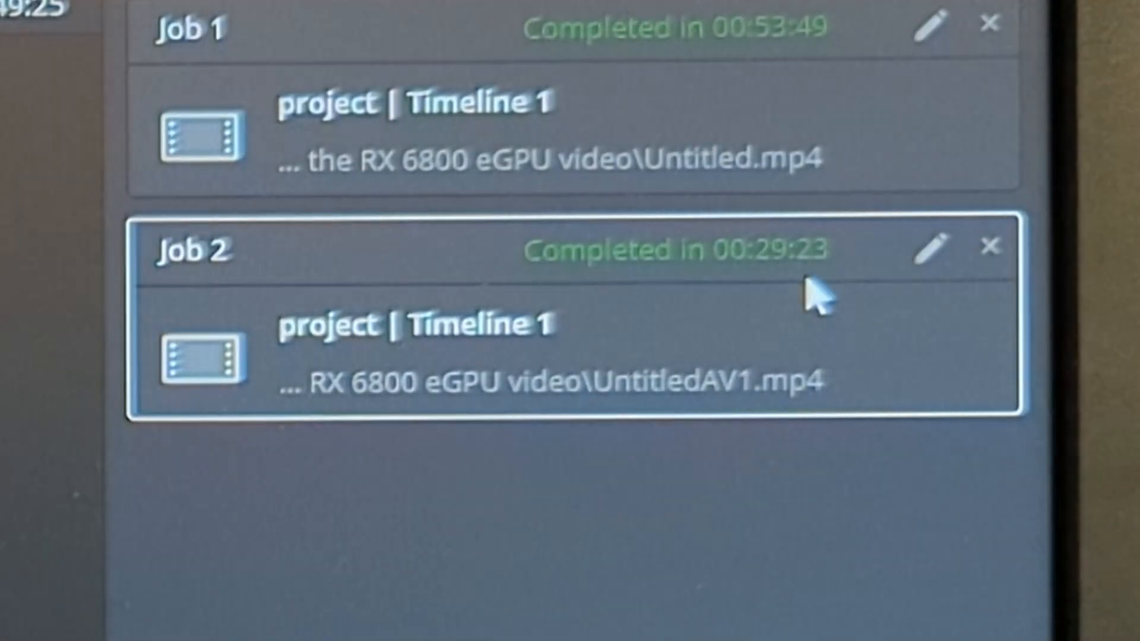